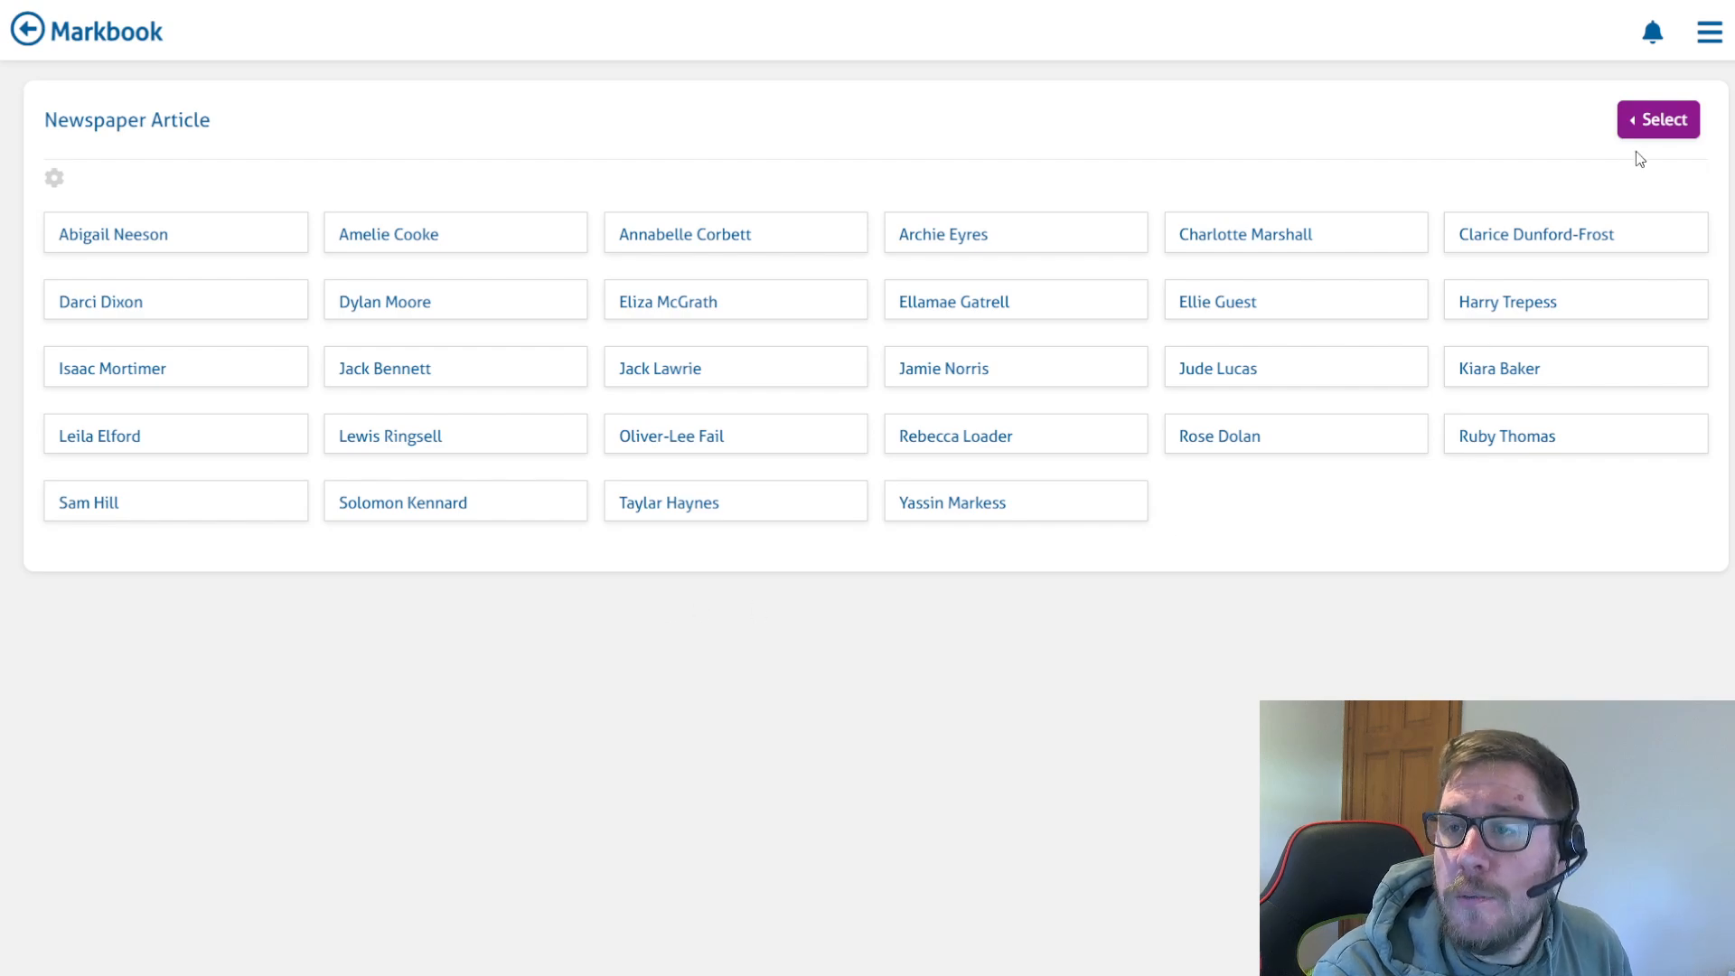
Reveal the Select Multiple and Select All options for the Newspaper Article grid
click(1659, 120)
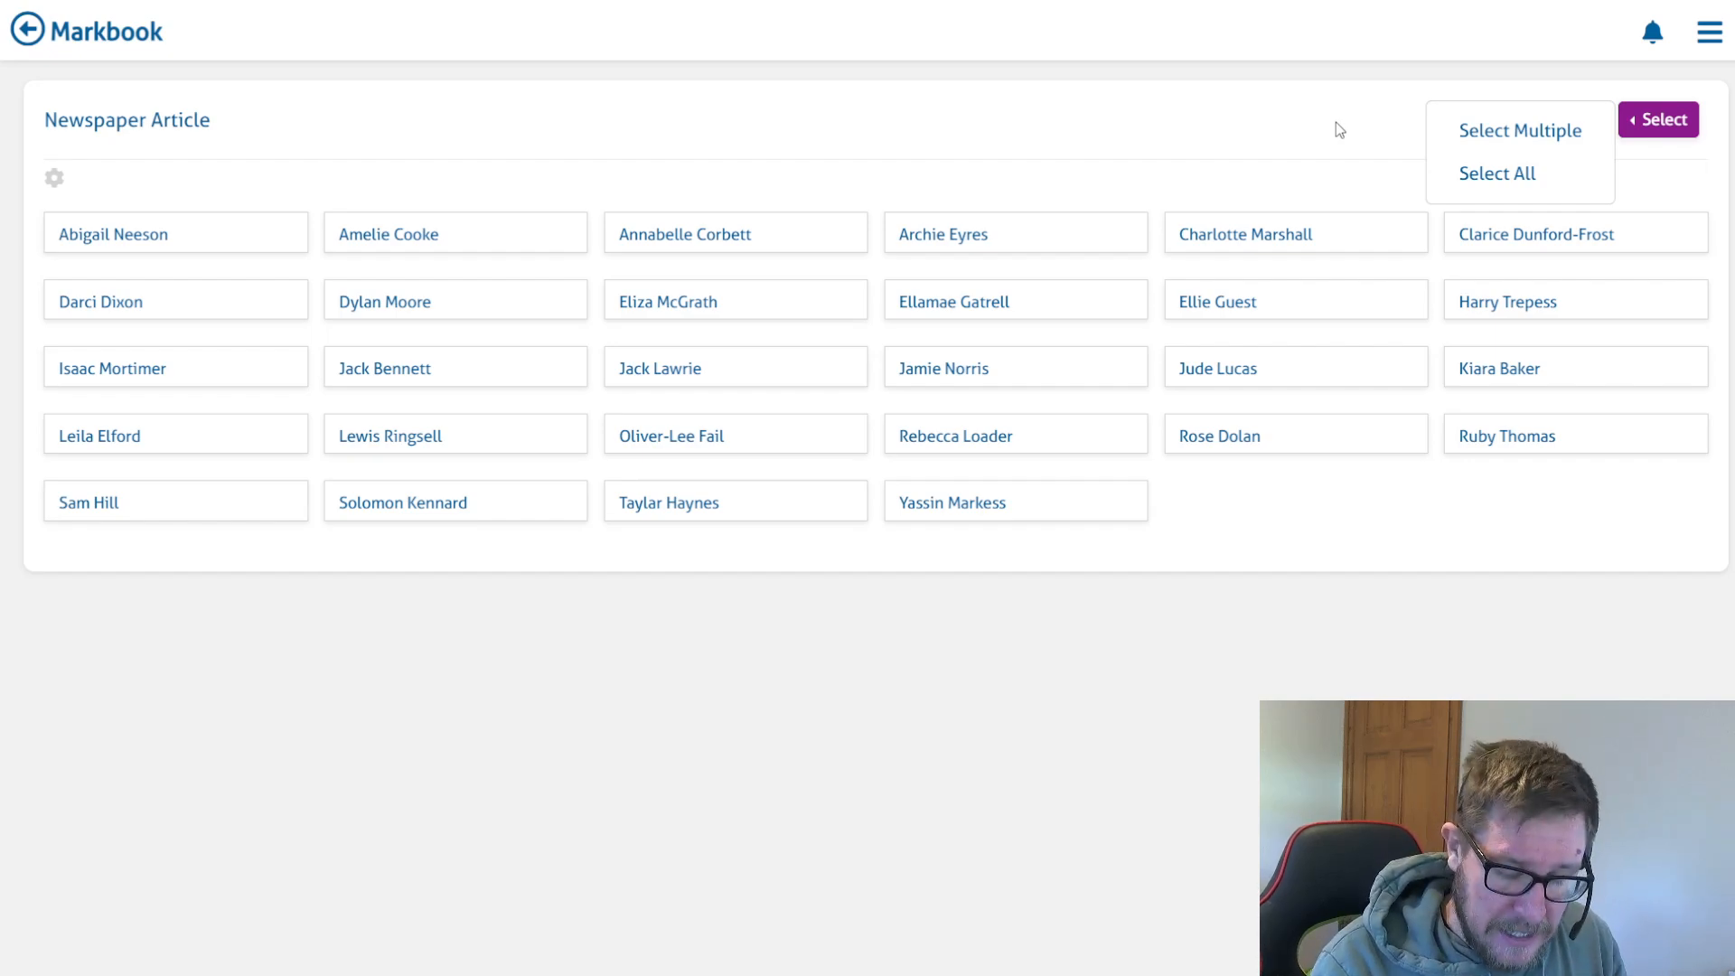
mouse_move(1511, 152)
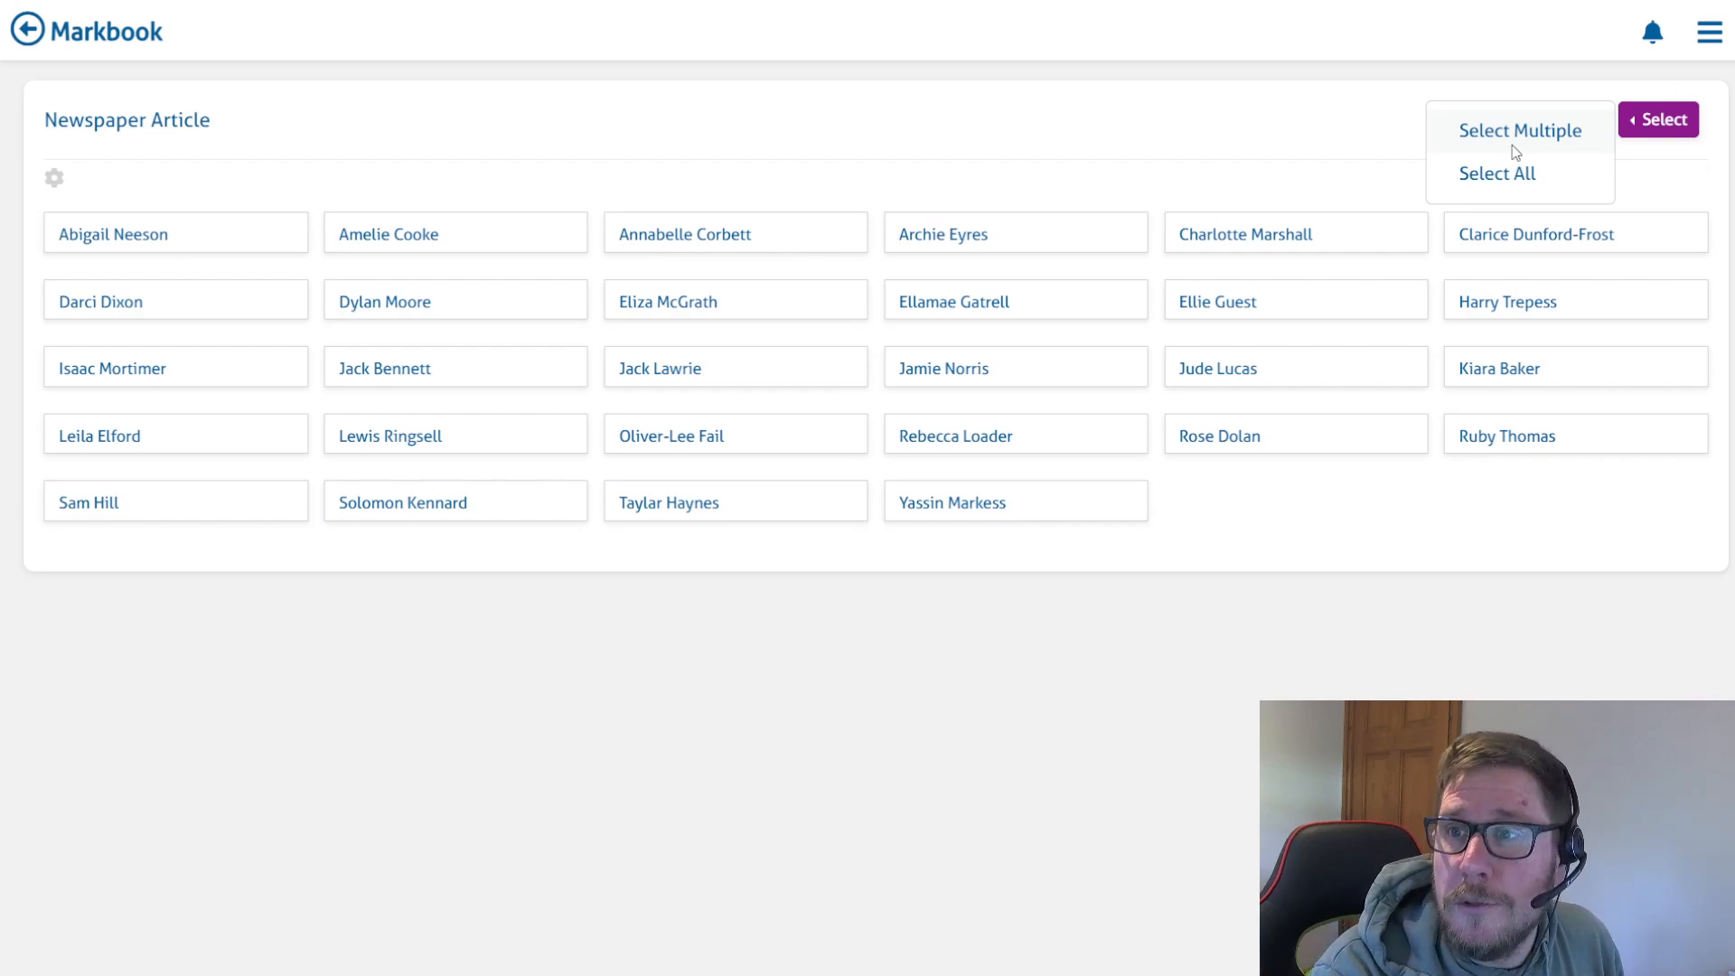
click(1520, 130)
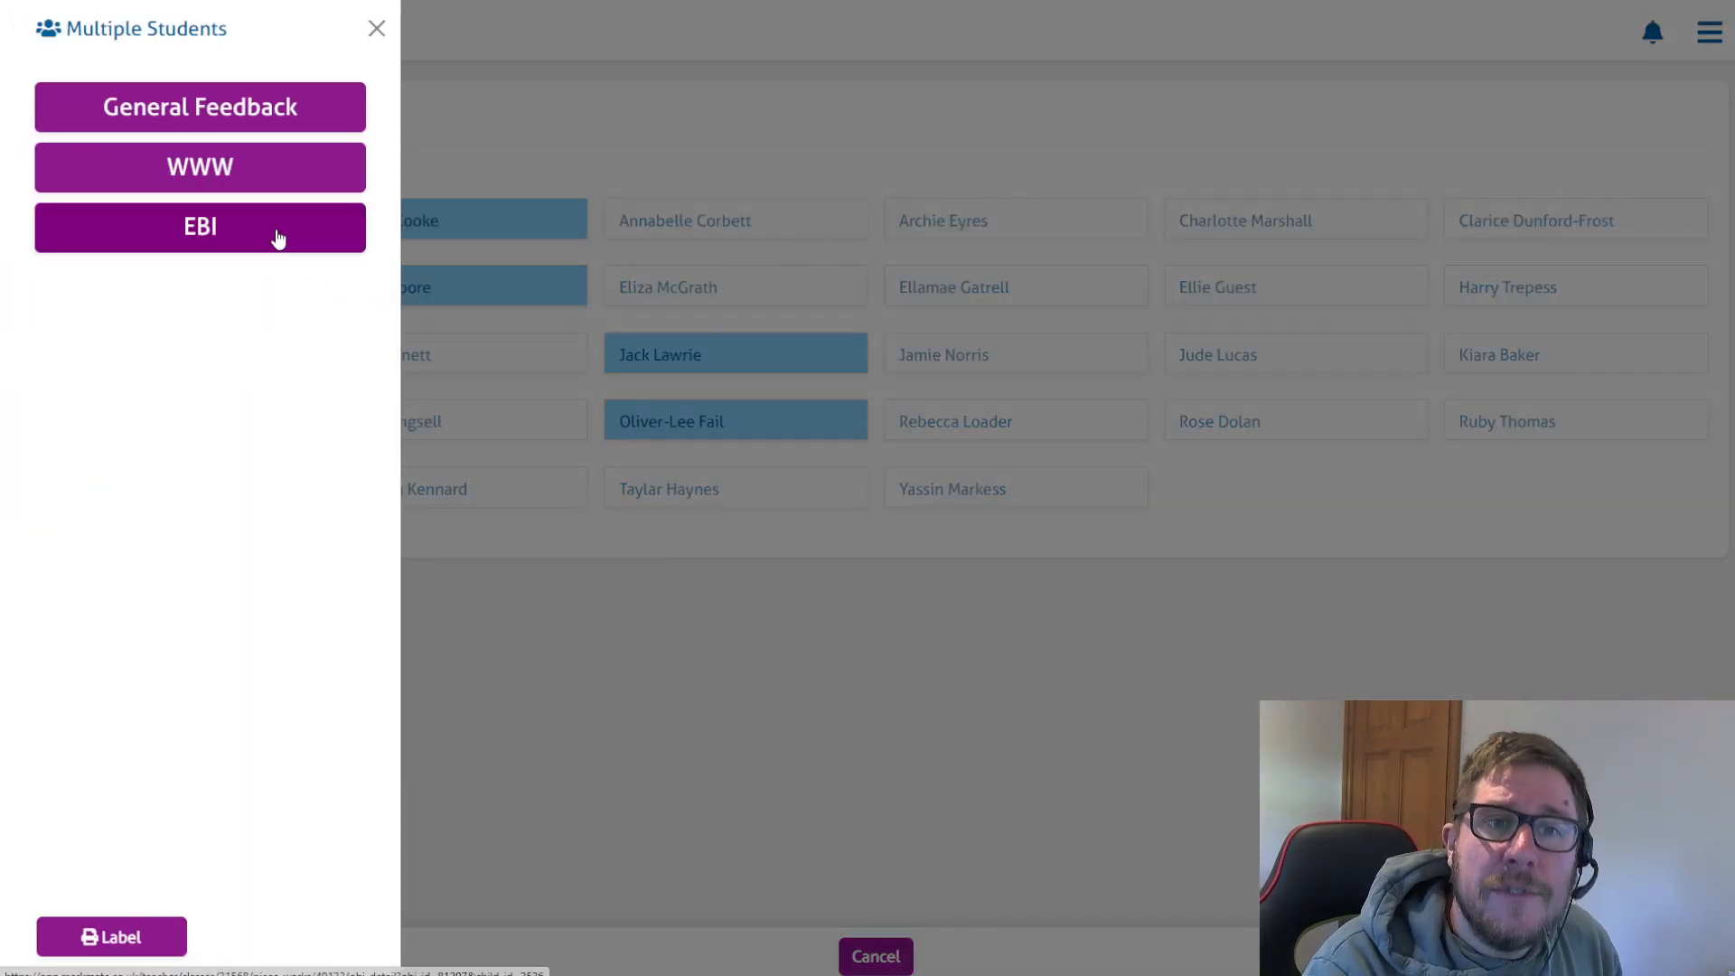
click(201, 228)
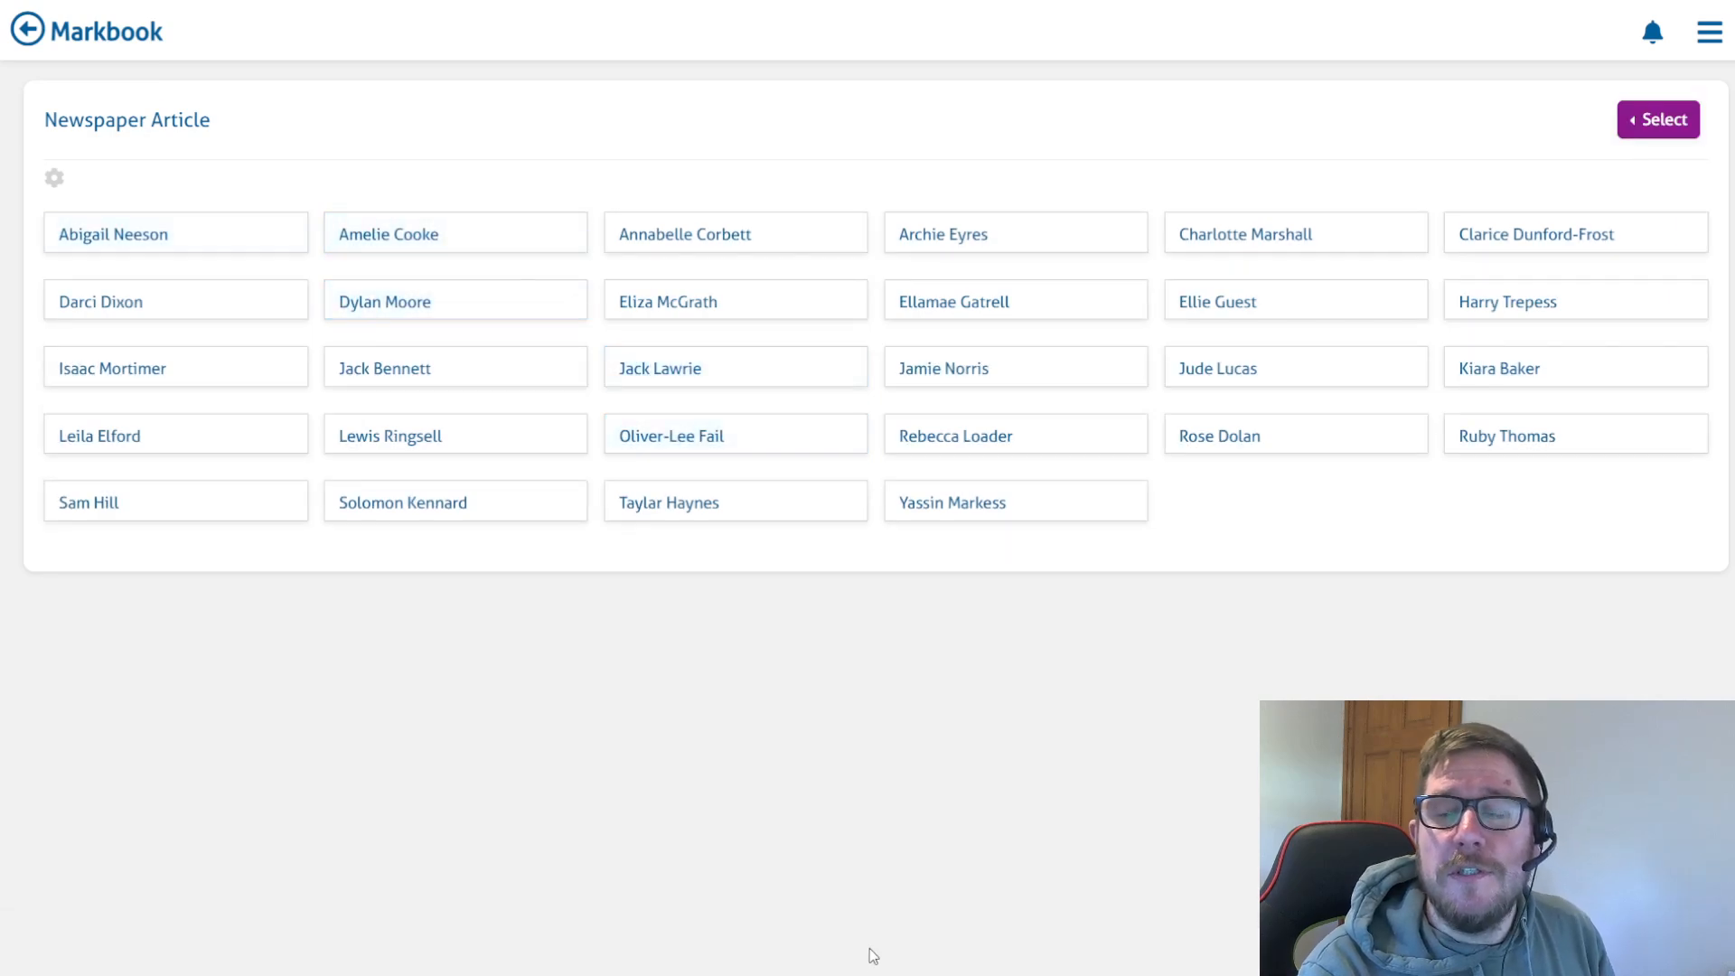
click(1656, 119)
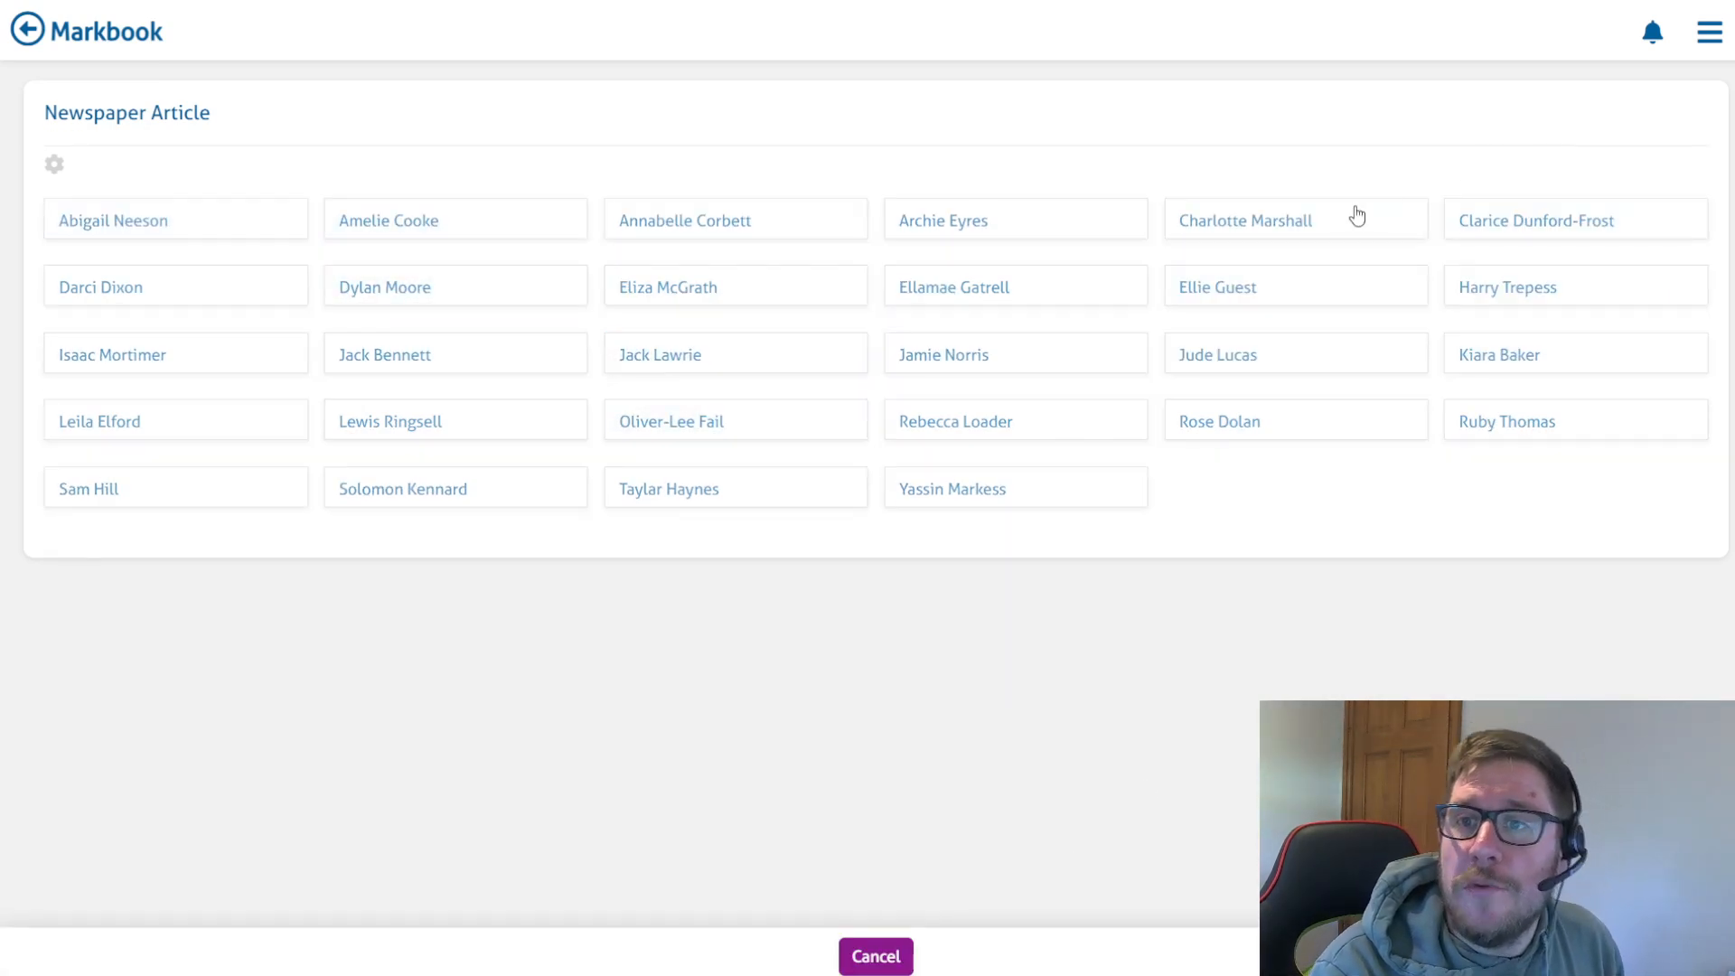
click(1296, 221)
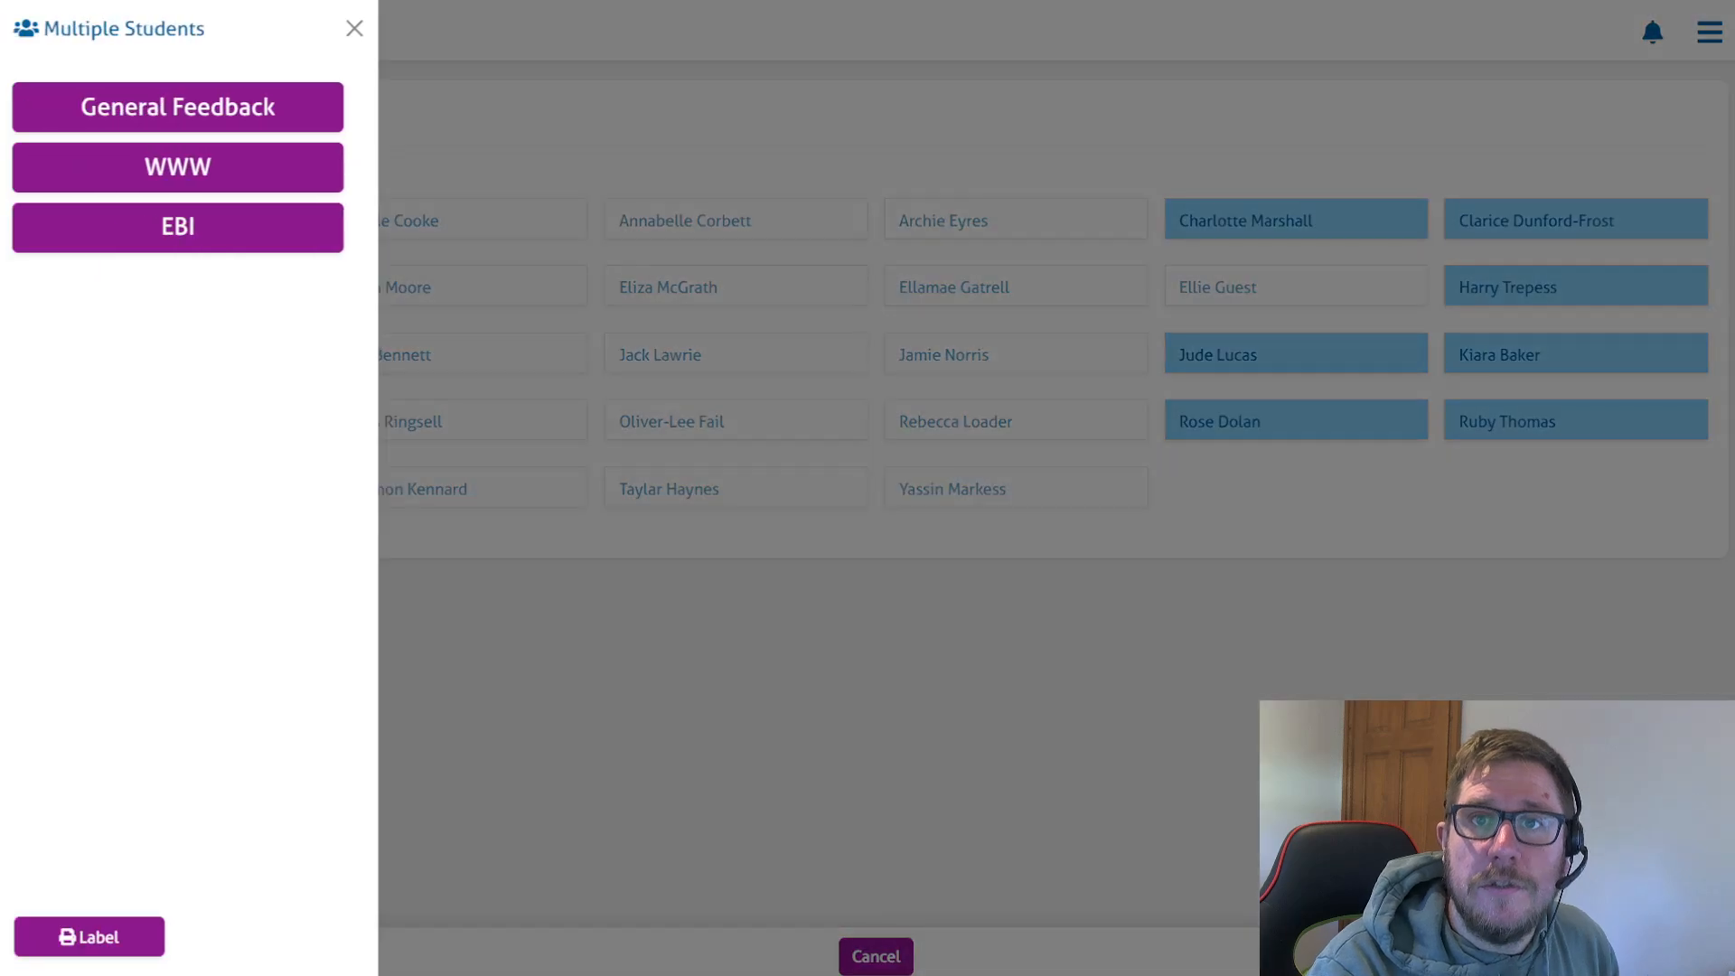
click(178, 228)
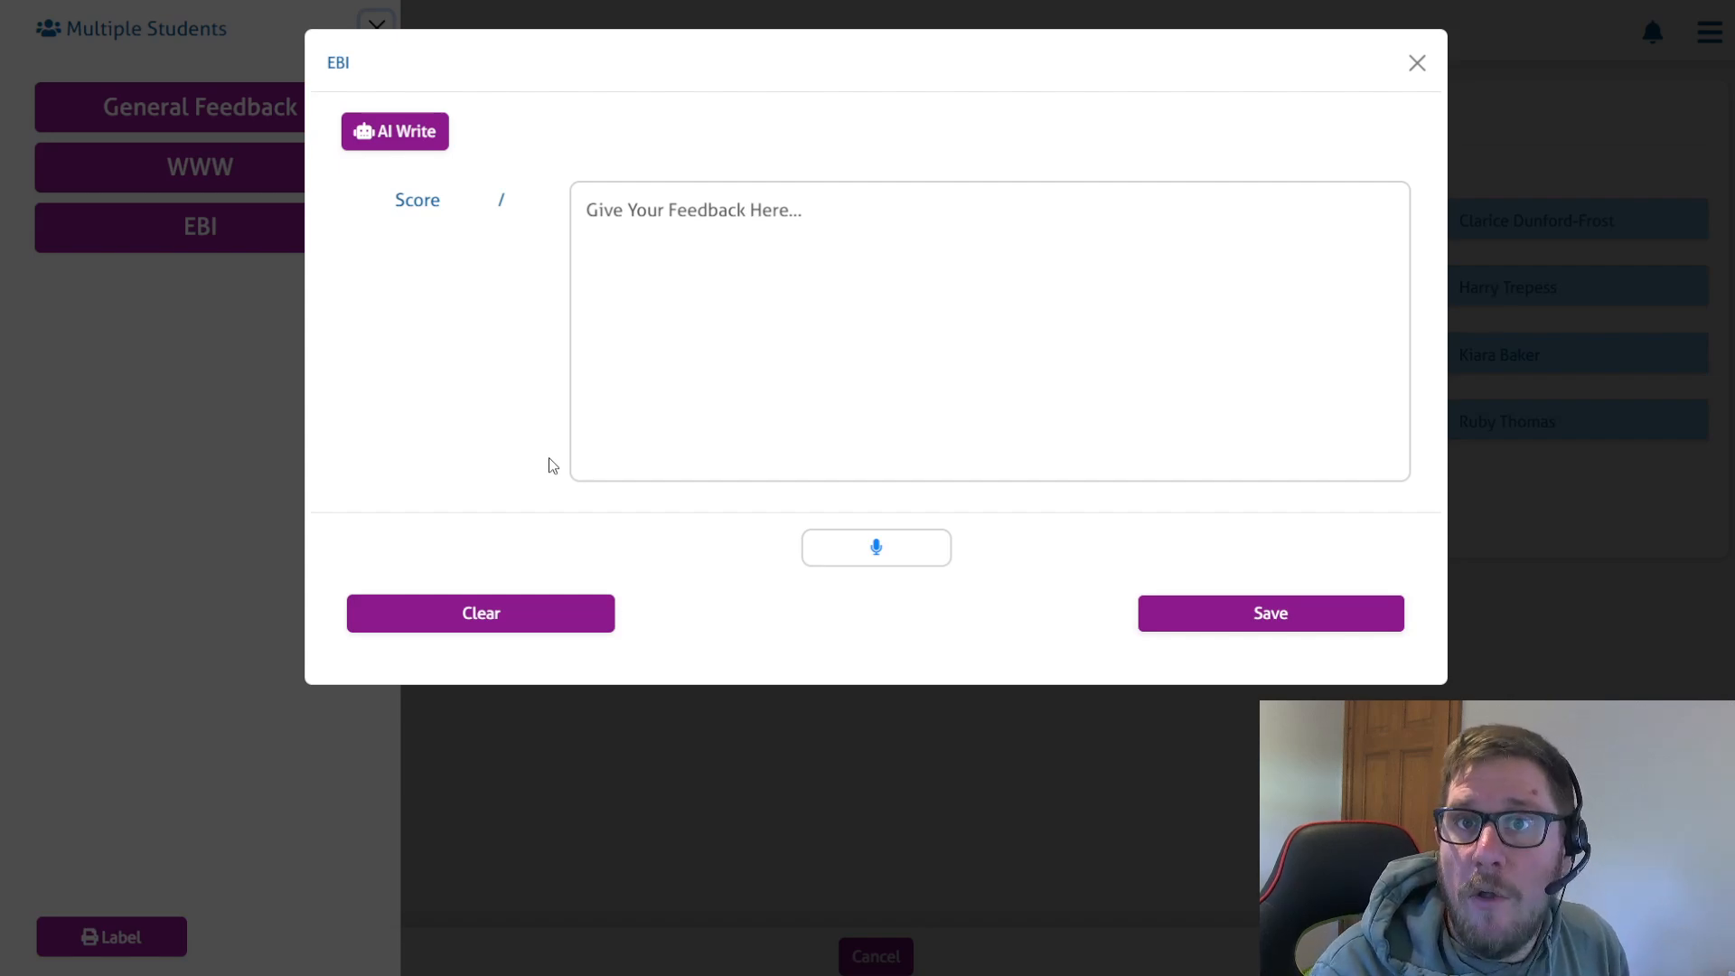
click(1417, 61)
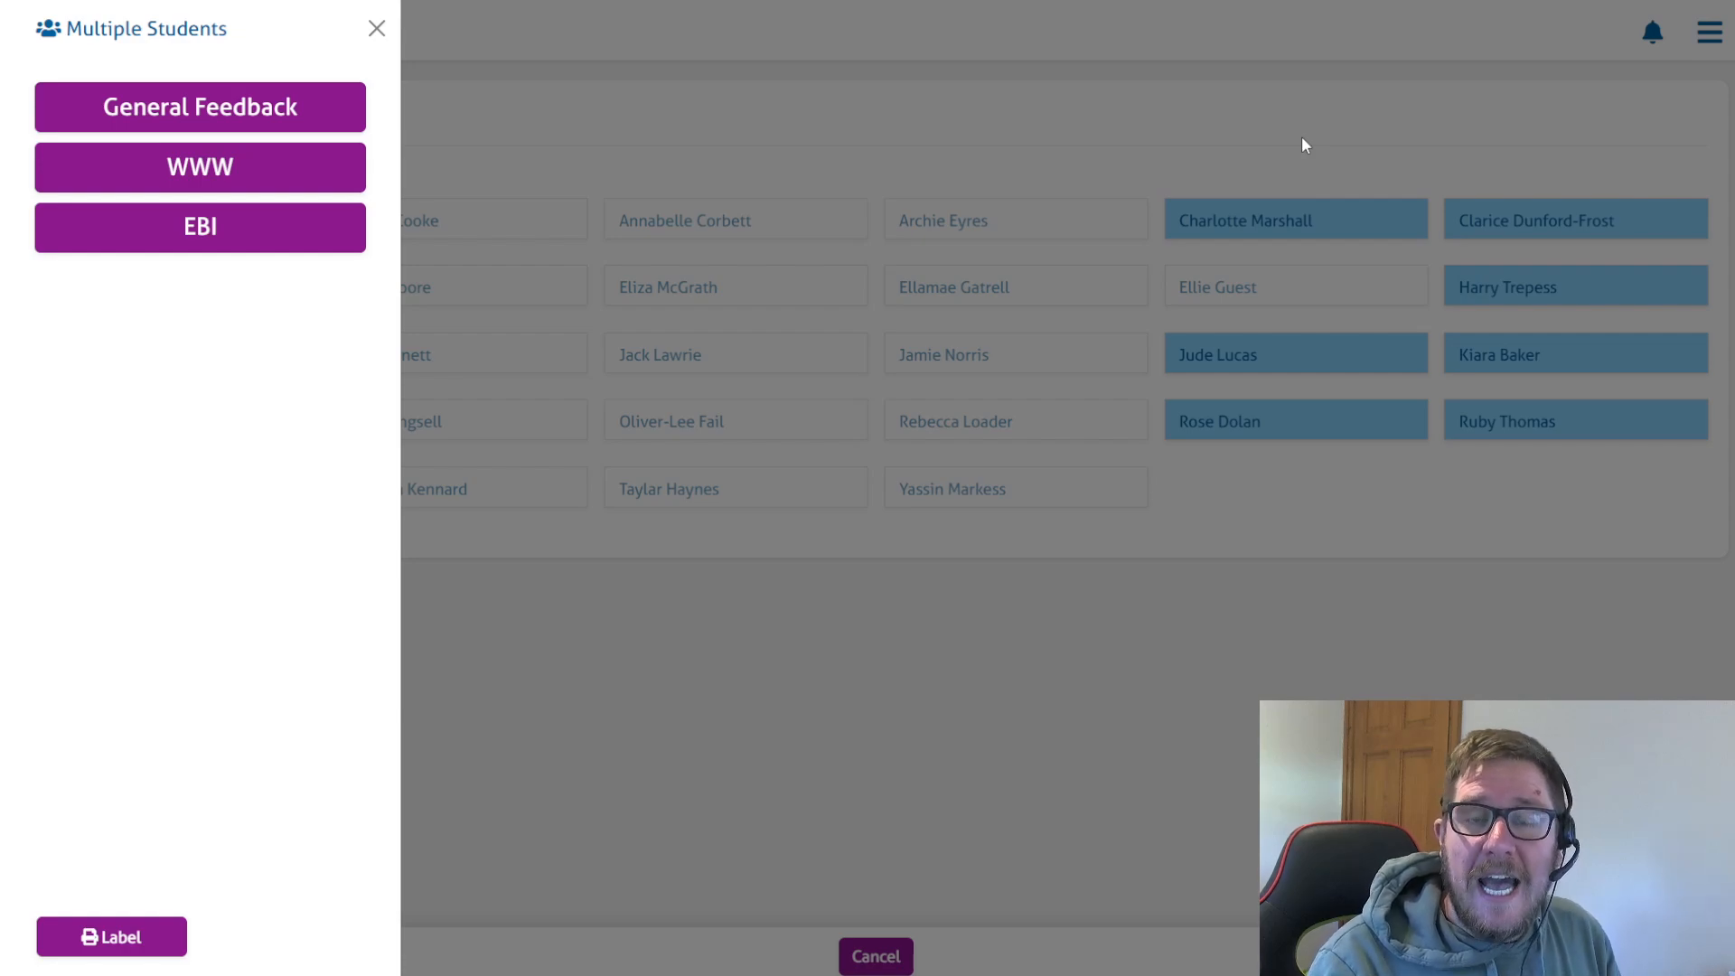
mouse_move(753, 401)
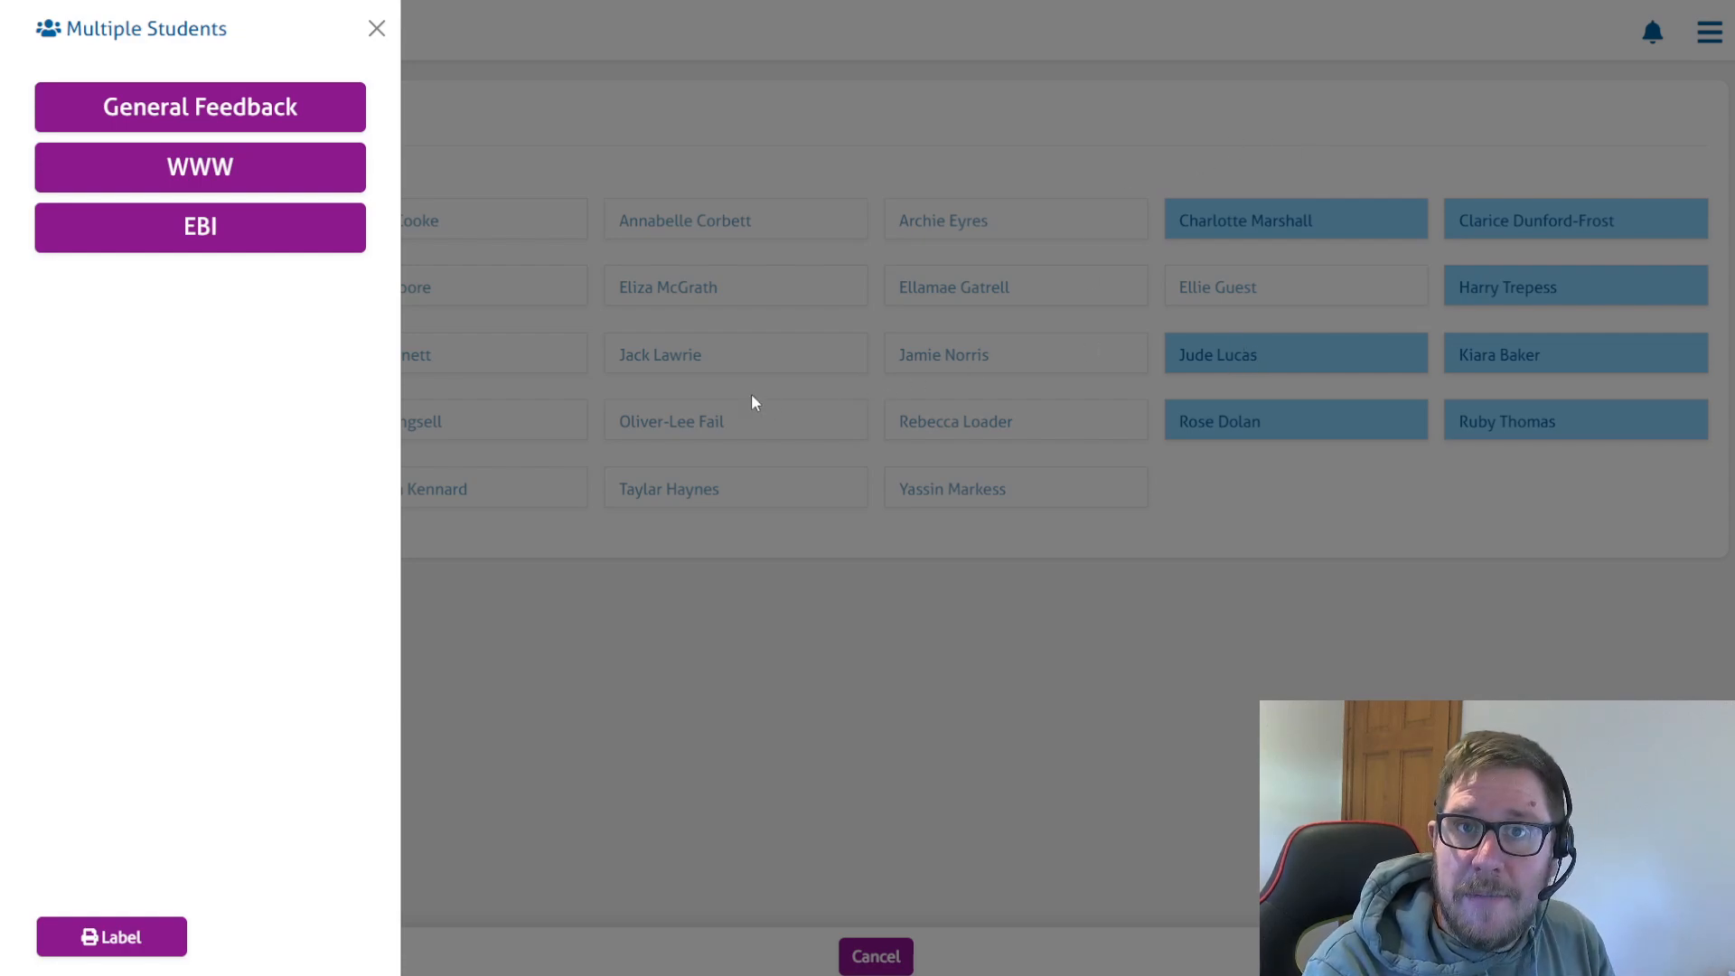
Close the Multiple Students panel, keeping the seven students selected
click(376, 29)
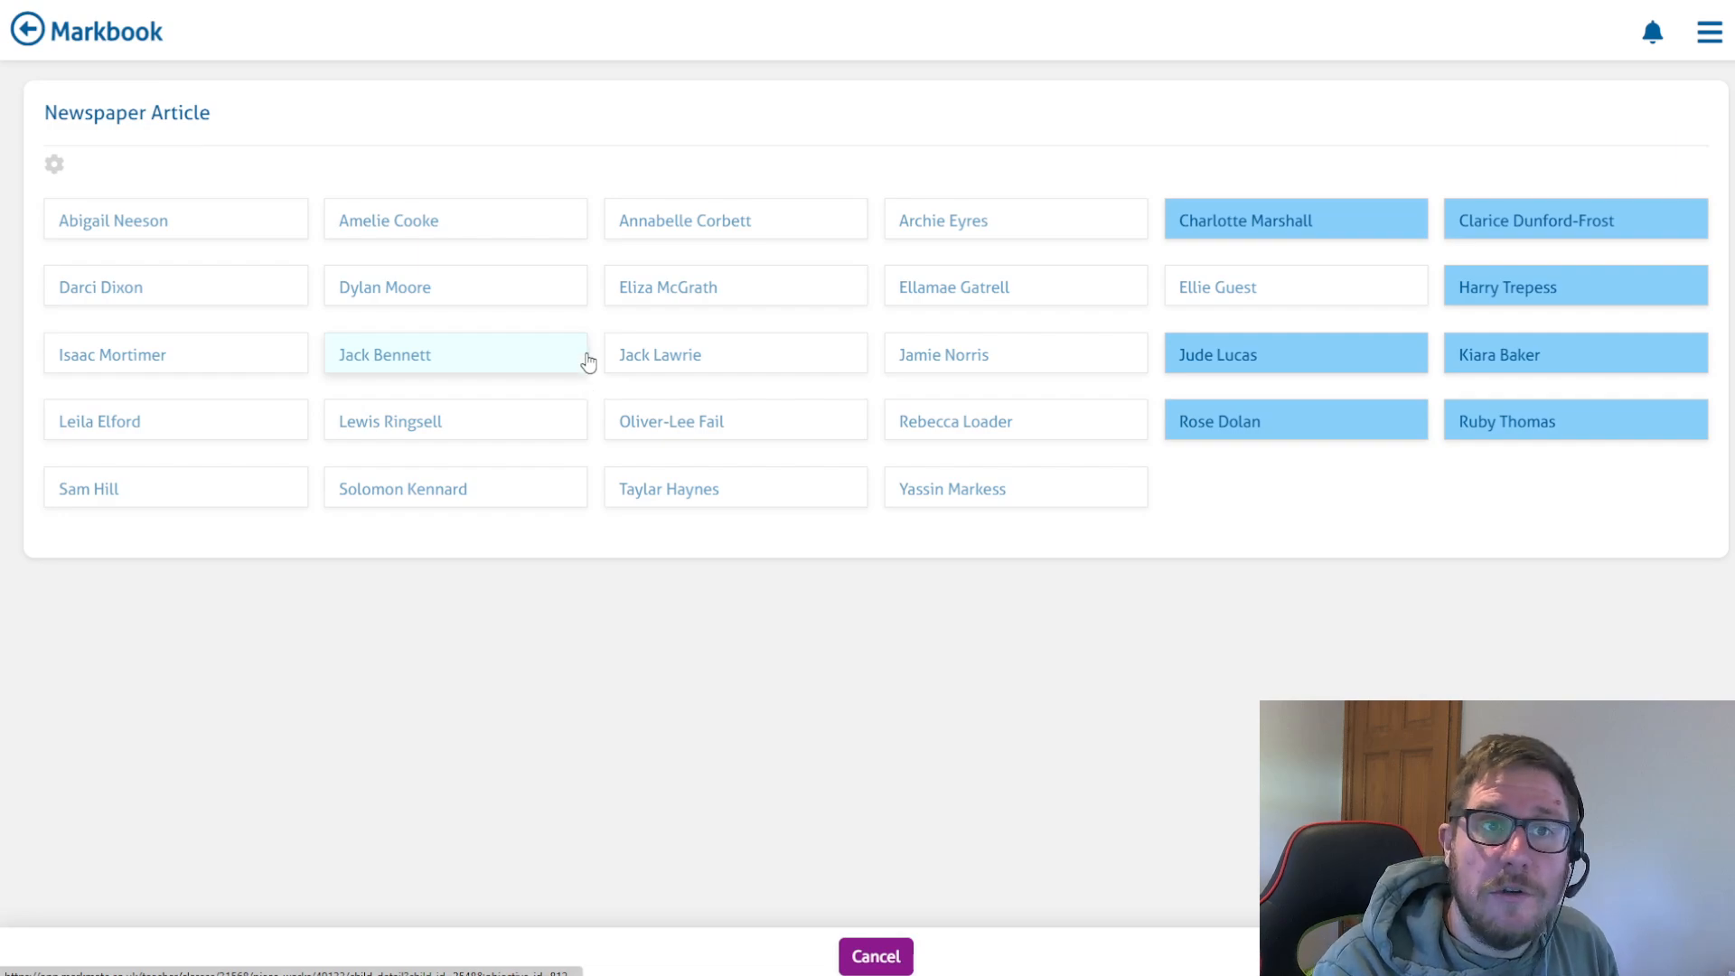
mouse_move(940, 694)
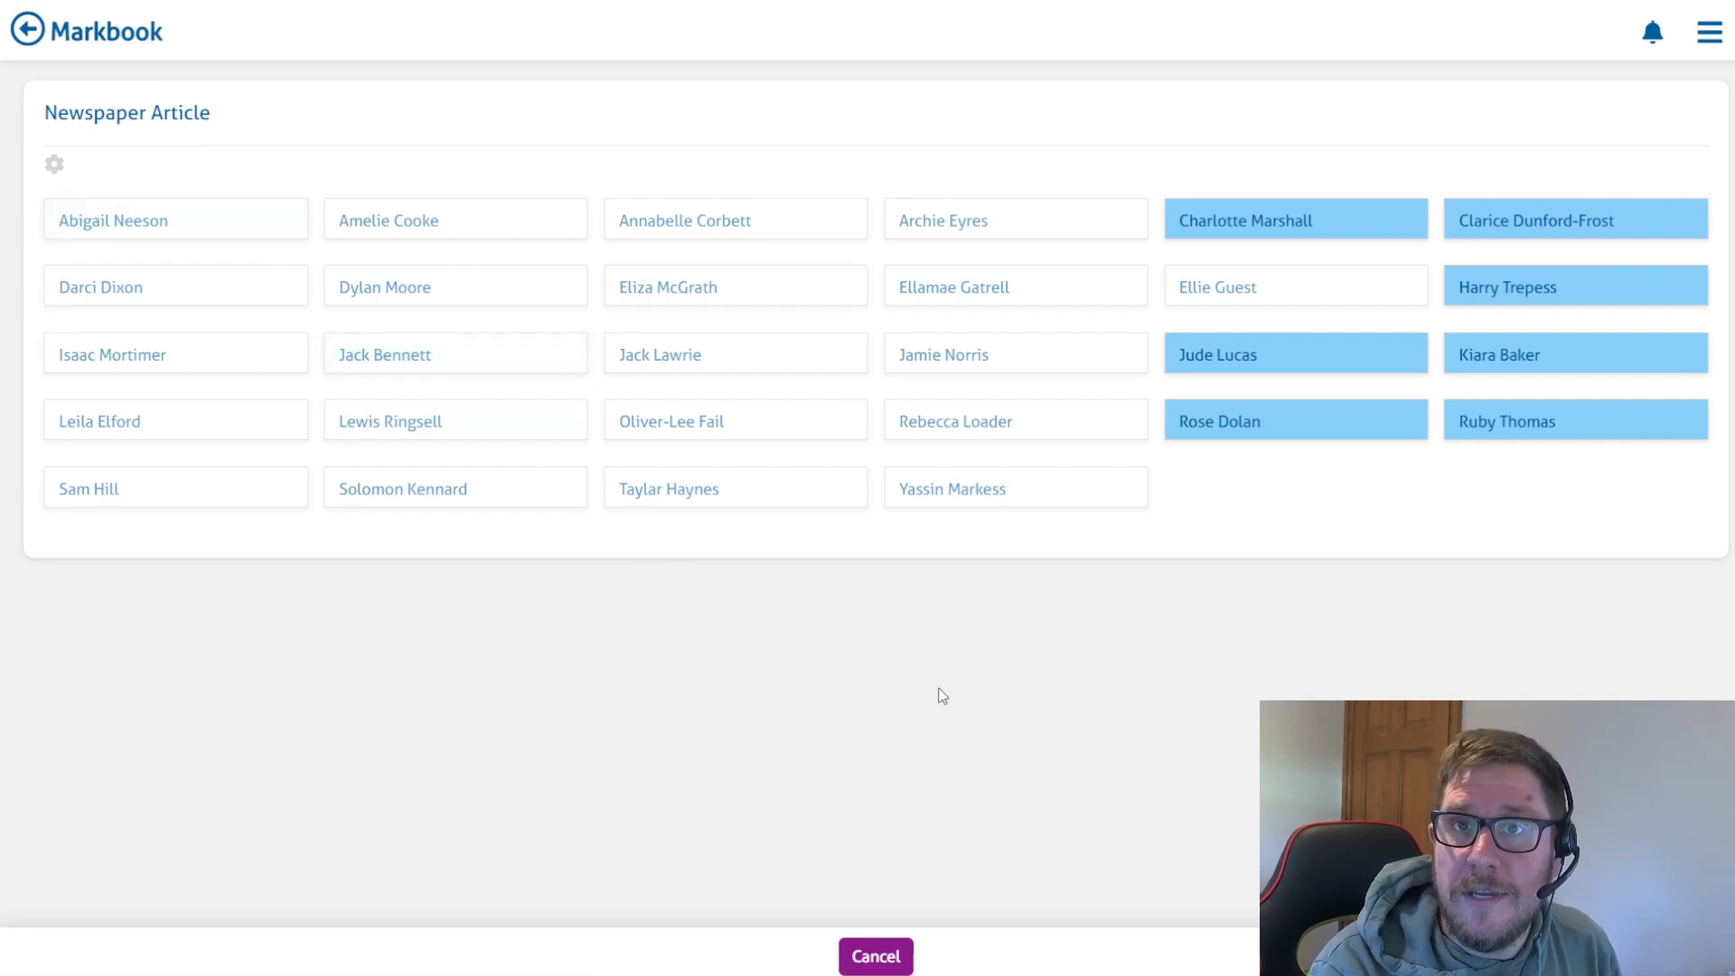